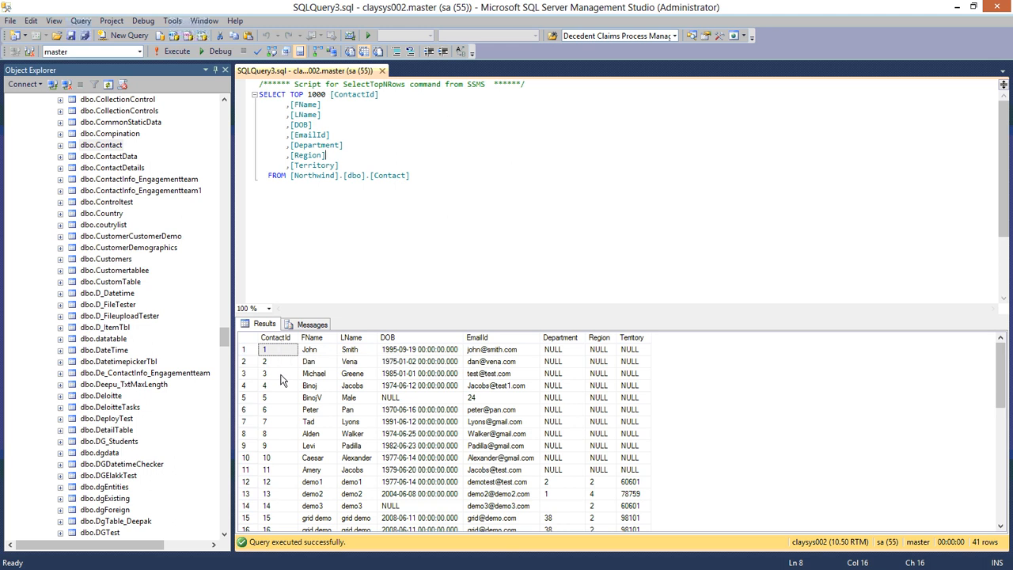
# Scroll through the 41 dbo.Contact rows returned by the SELECT TOP 1000 query in SSMS
pyautogui.scroll(-3)
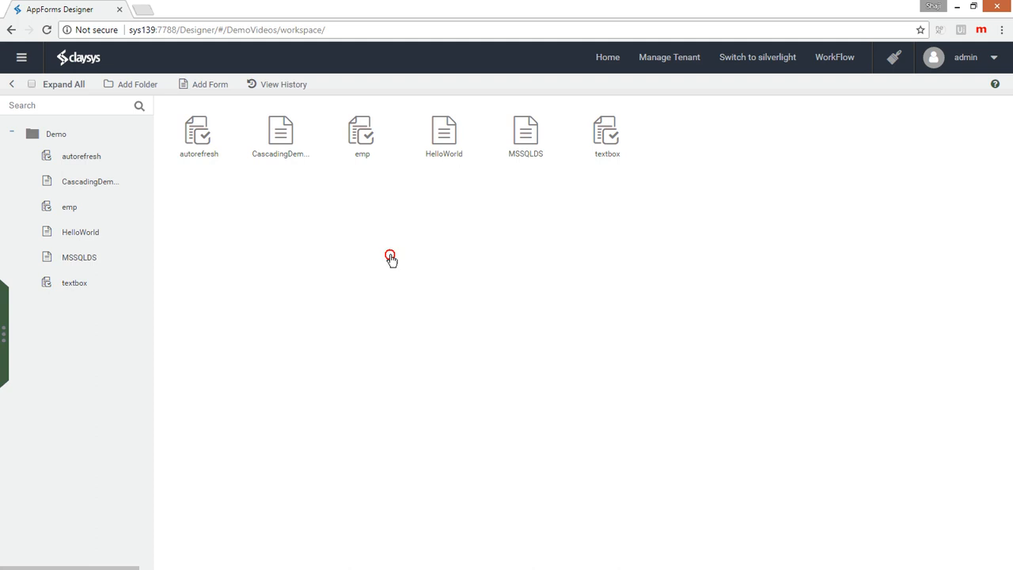
# Add a new Blank Form named contactfrm in the Demo folder
pyautogui.click(210, 84)
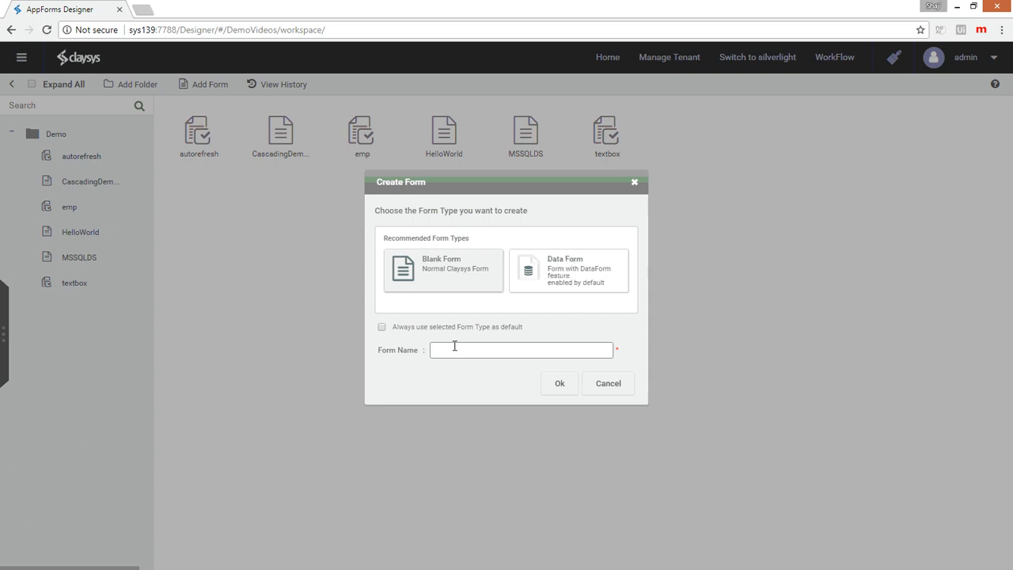
pyautogui.write('contactfrm')
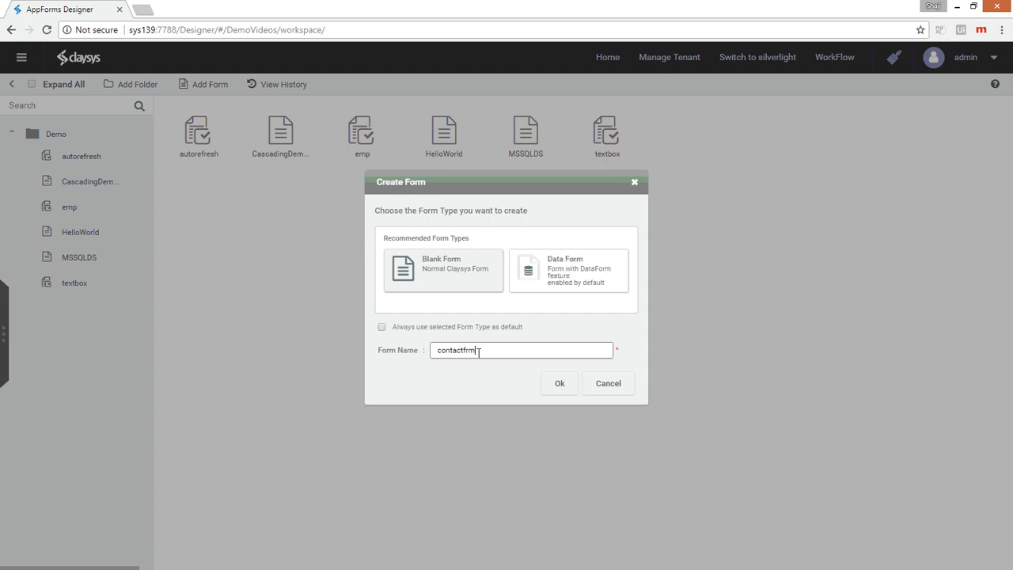
pyautogui.click(559, 383)
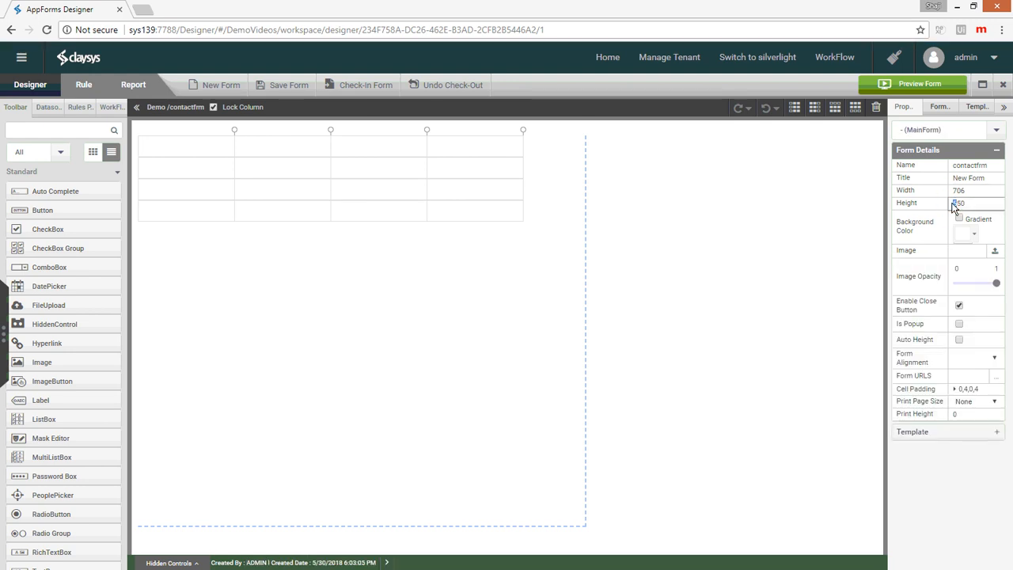
# Set form height to 350, add grid rows, and place a text box below the date picker
pyautogui.click(976, 203)
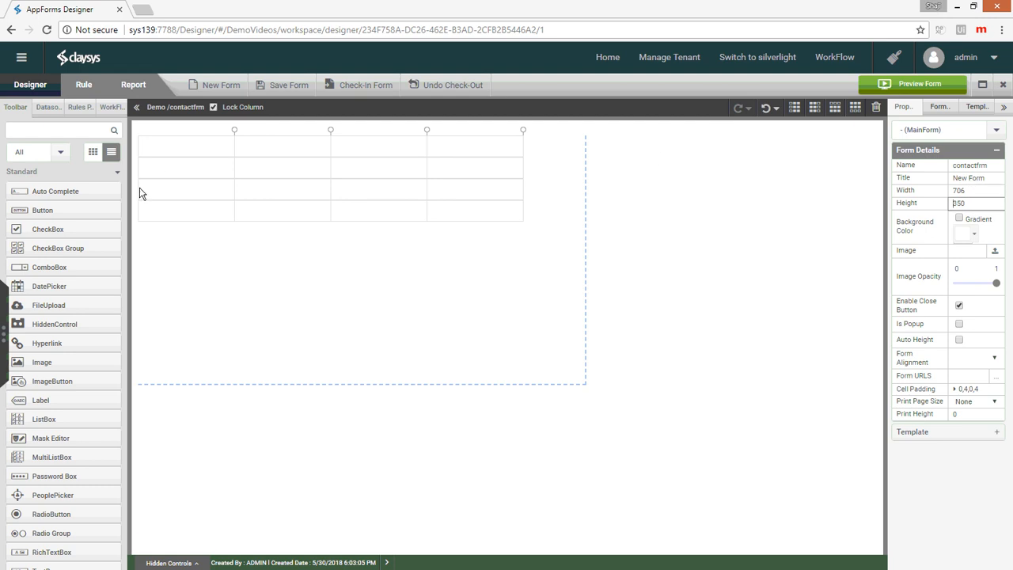
pyautogui.moveTo(64, 515)
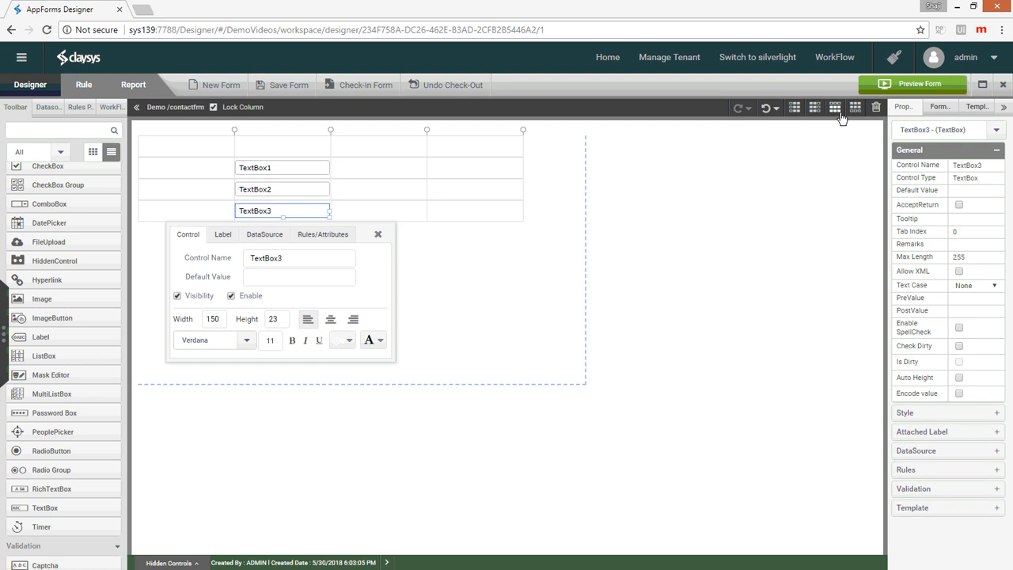
pyautogui.click(855, 107)
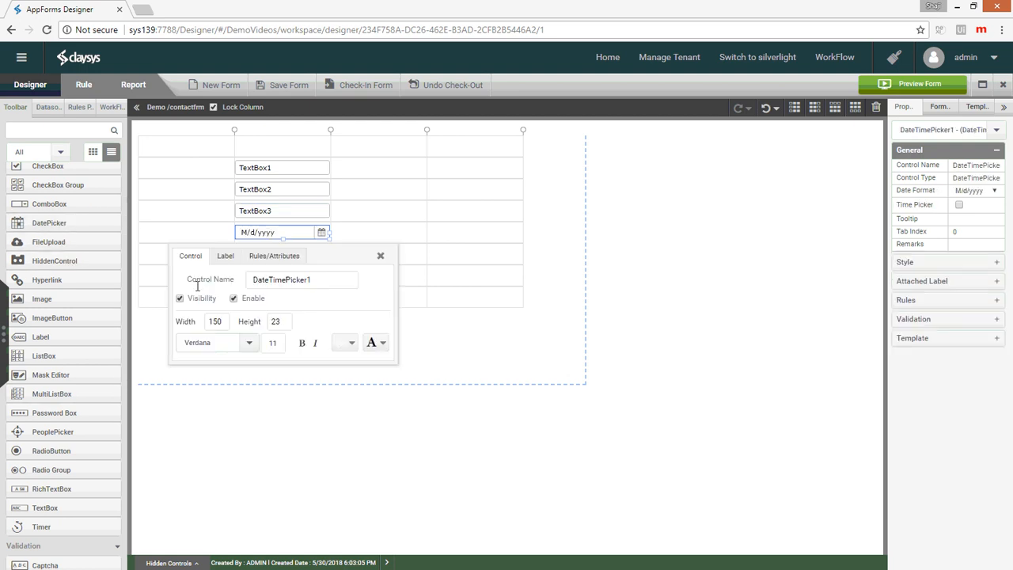
pyautogui.click(380, 255)
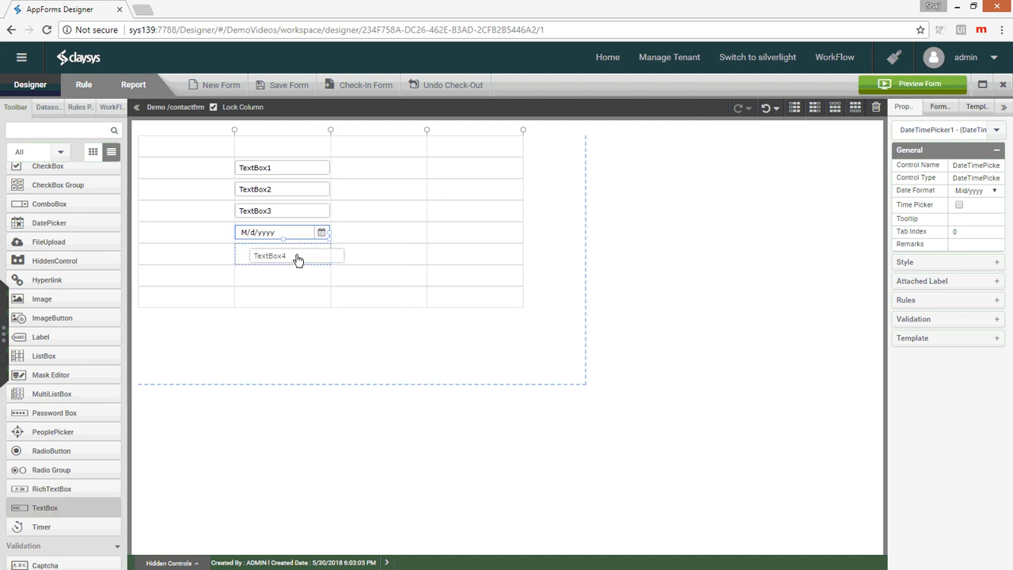
pyautogui.click(282, 255)
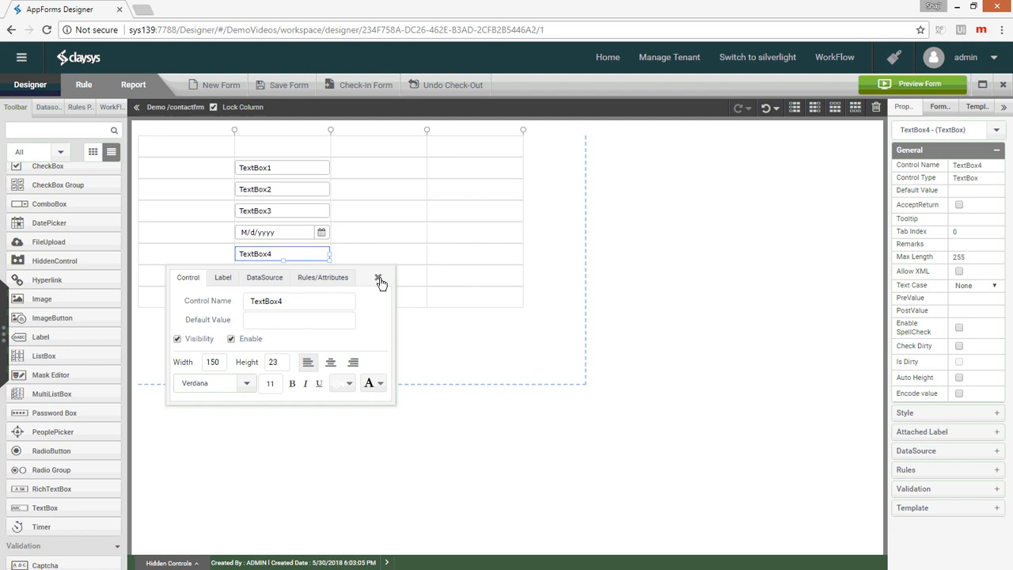
pyautogui.click(379, 279)
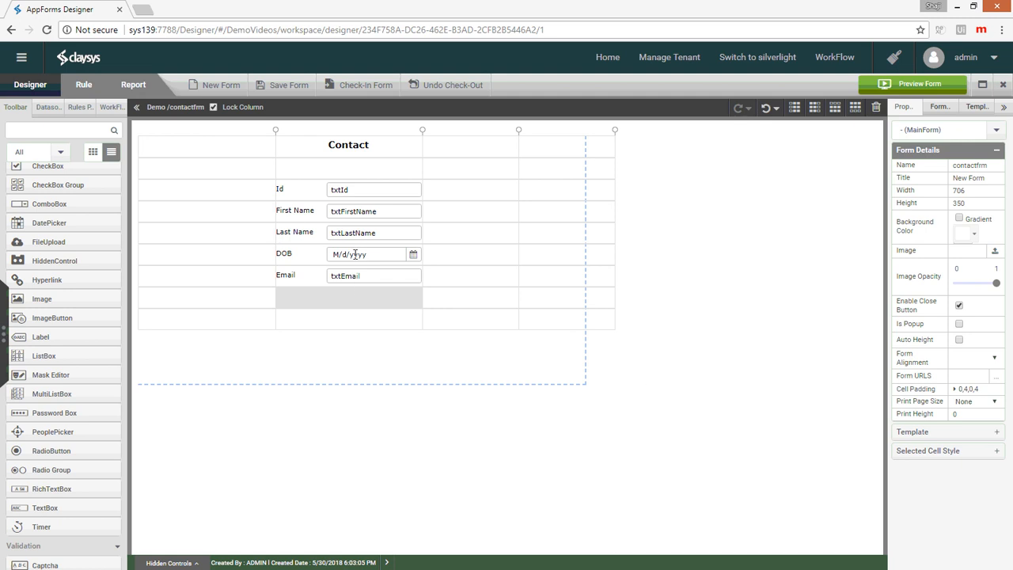
pyautogui.moveTo(364, 277)
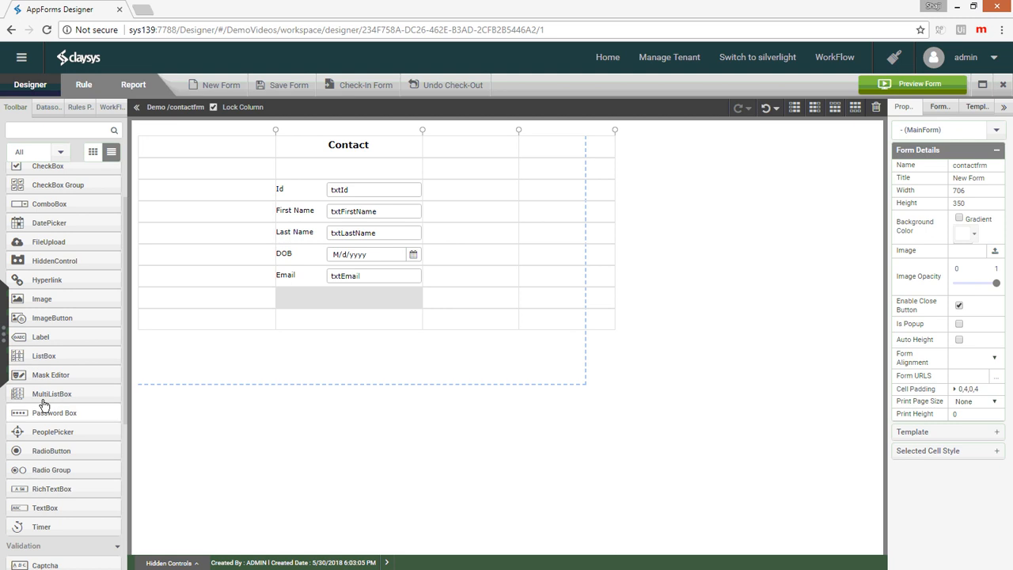
pyautogui.moveTo(52, 322)
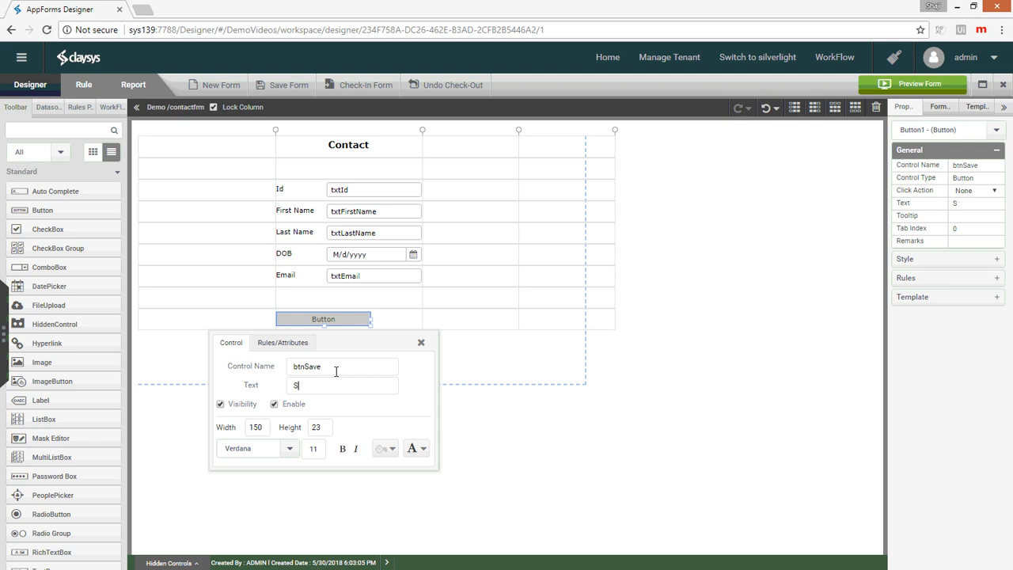
# Give the btnSave button the text 'Save' and close its quick settings
pyautogui.write('ave')
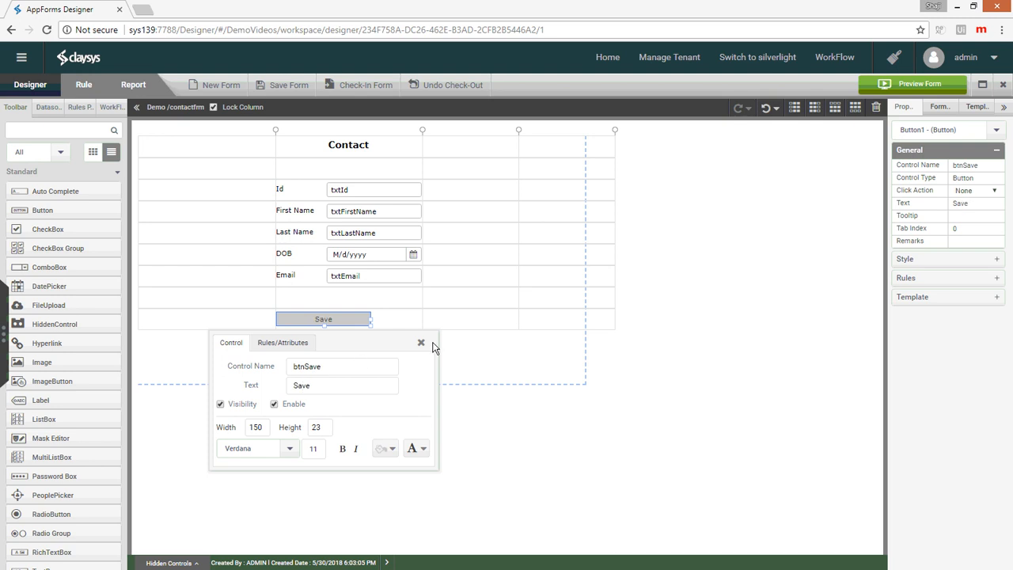
pyautogui.click(421, 343)
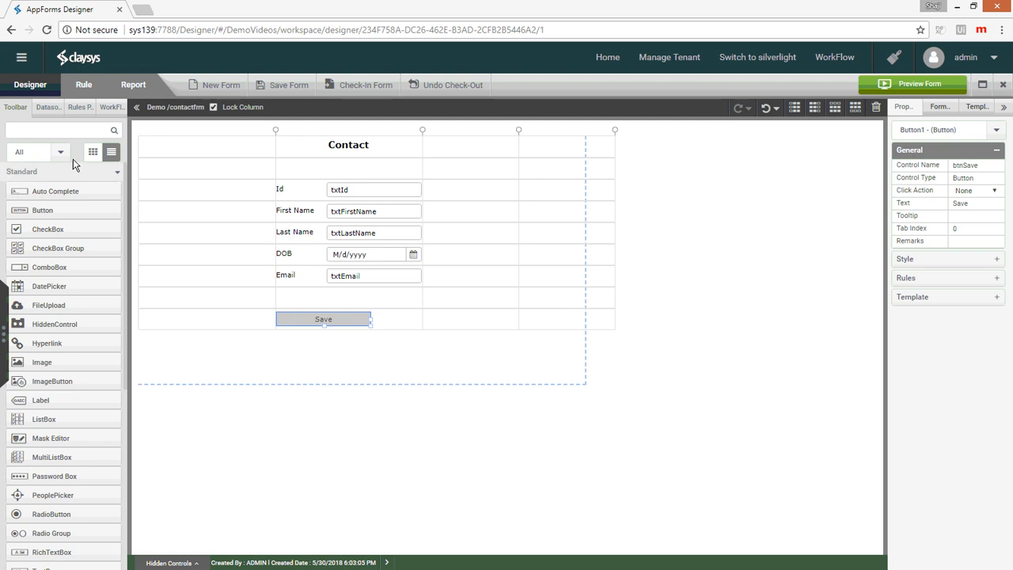
# Create an MS SQL data source and select the Northwind connection on page 2
pyautogui.click(48, 107)
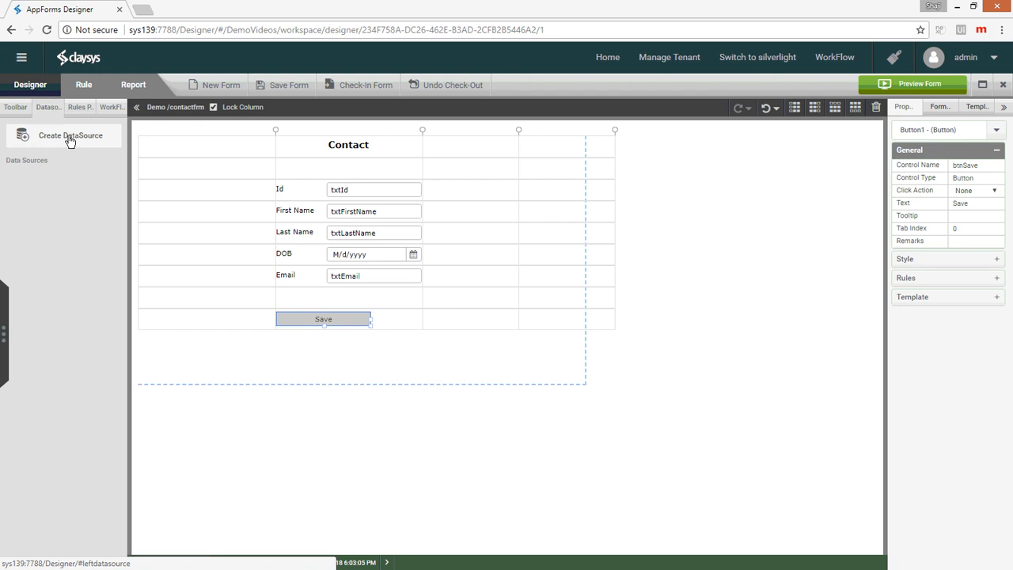
pyautogui.click(70, 135)
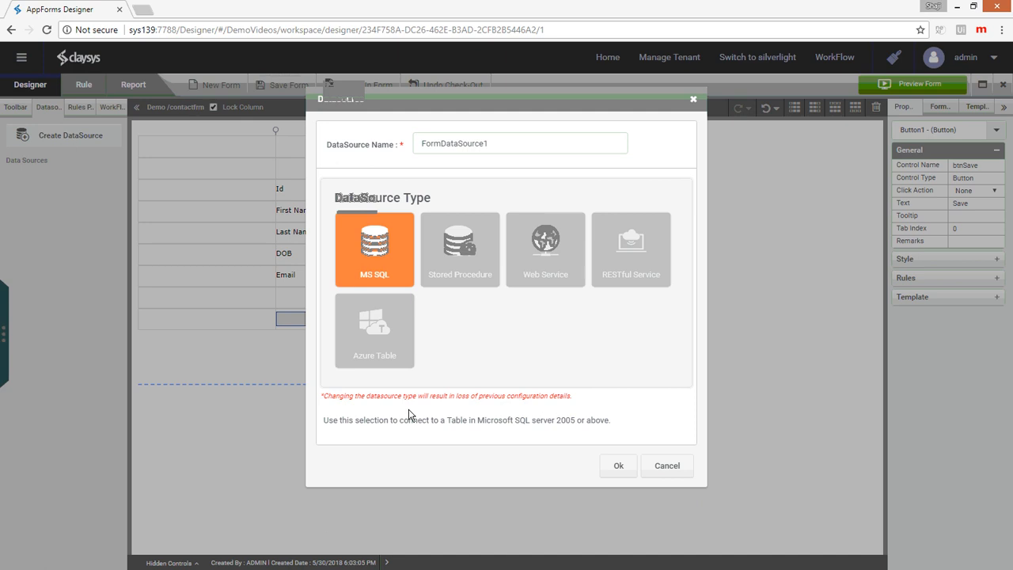
pyautogui.moveTo(496, 398)
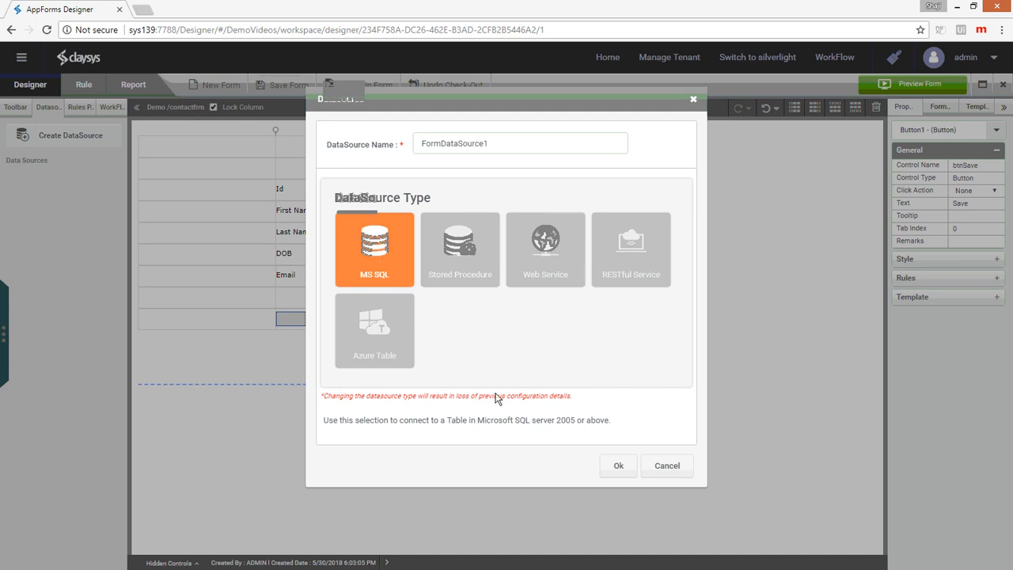
pyautogui.click(618, 465)
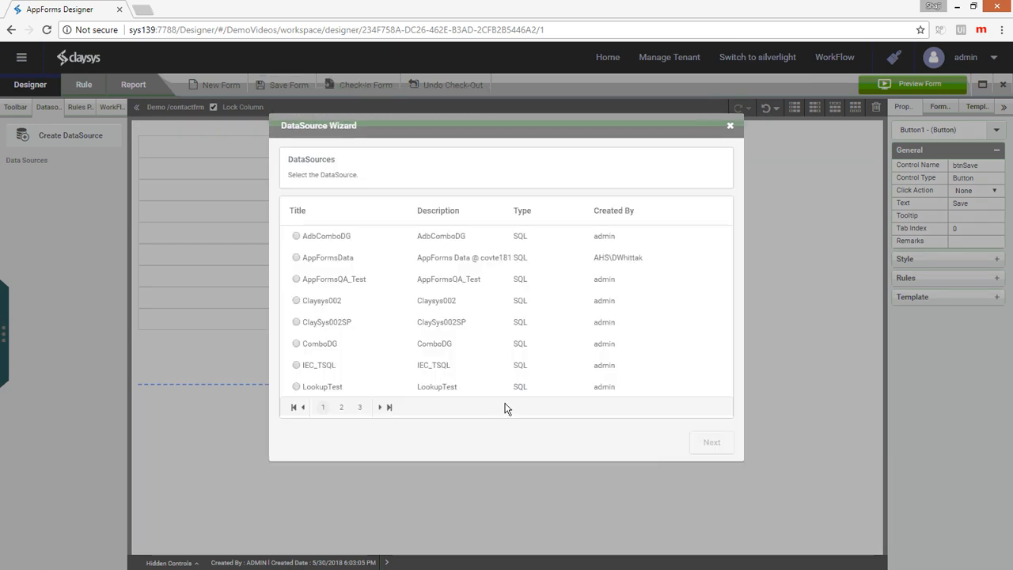
pyautogui.click(342, 407)
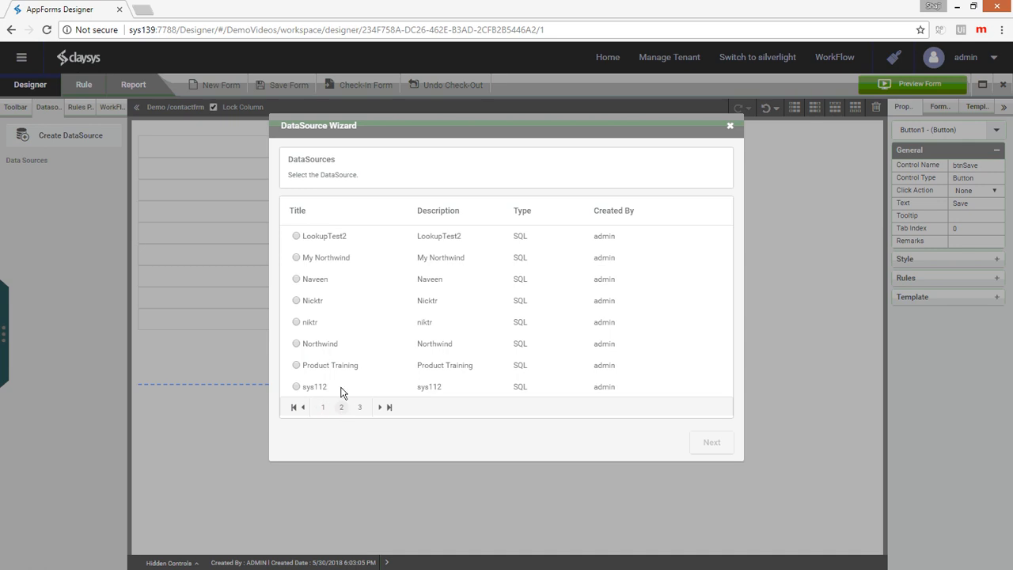
pyautogui.moveTo(296, 349)
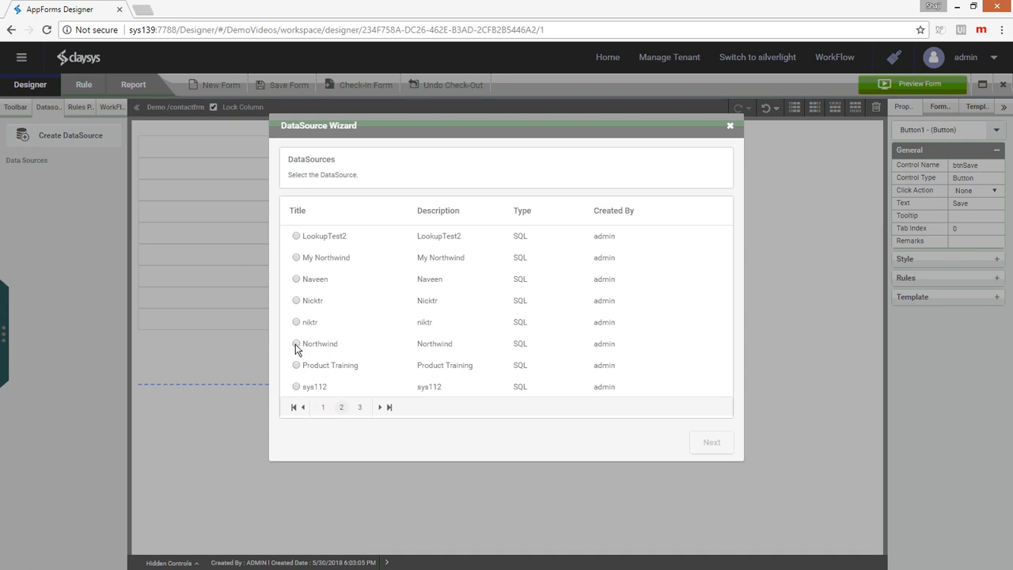
pyautogui.click(296, 343)
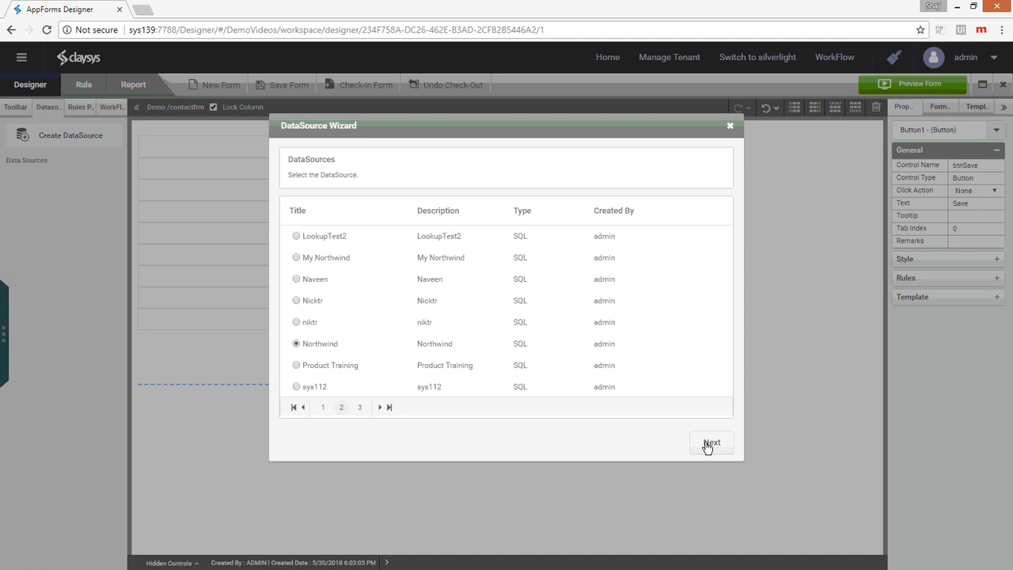
# Select the dbo.Contact table from the sixth page of tables
pyautogui.click(710, 442)
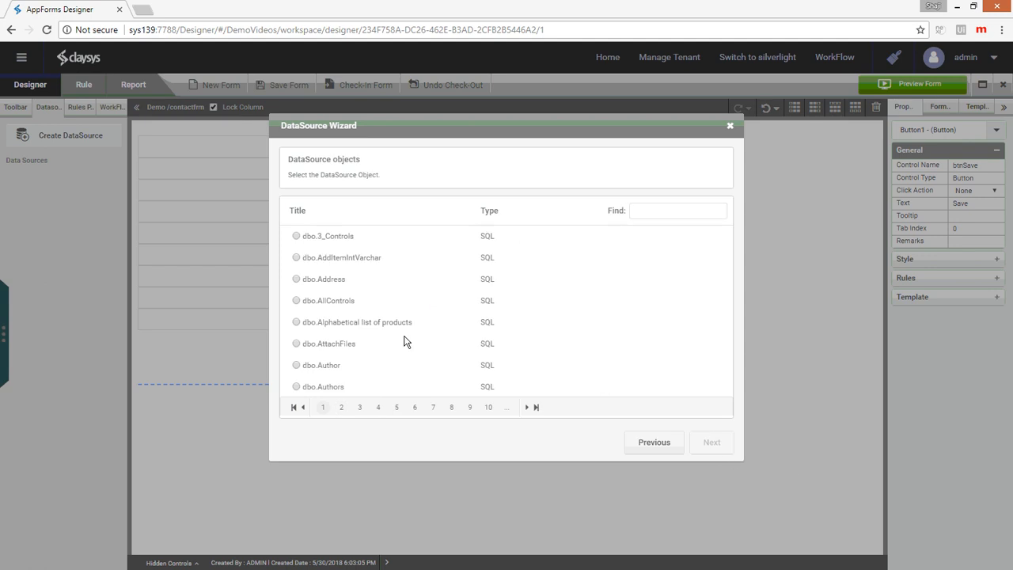
pyautogui.click(359, 407)
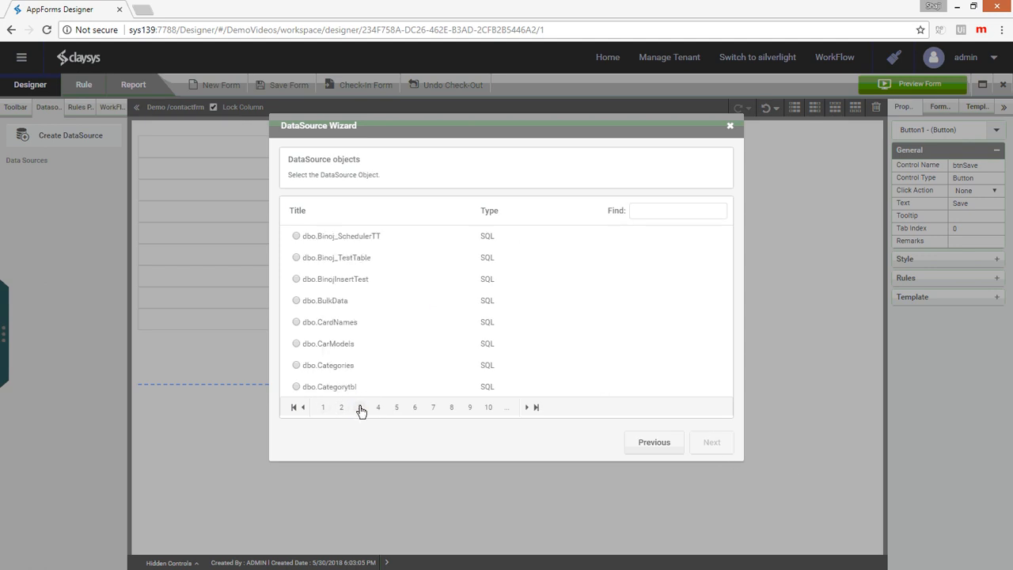
pyautogui.click(377, 407)
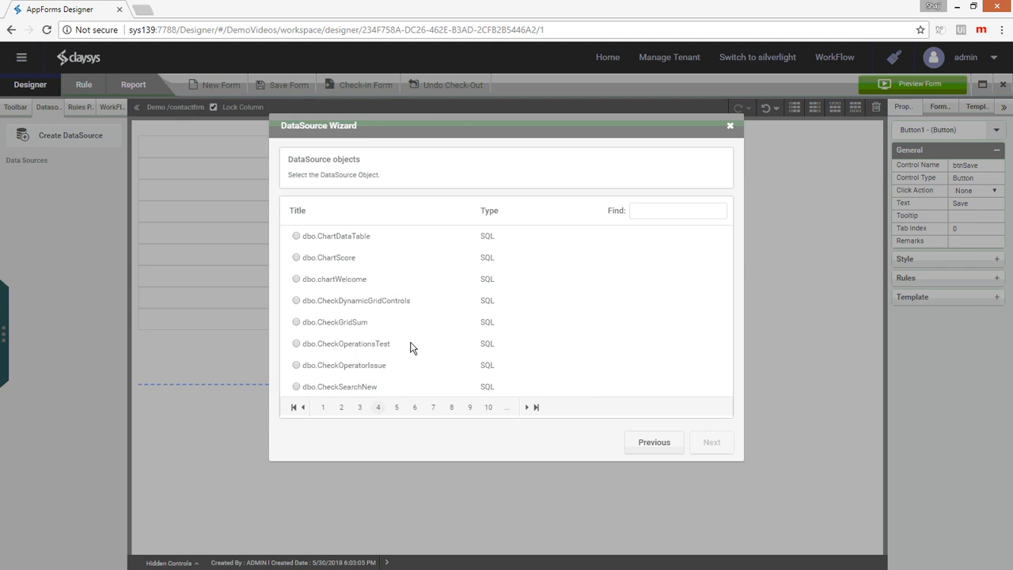
pyautogui.click(396, 407)
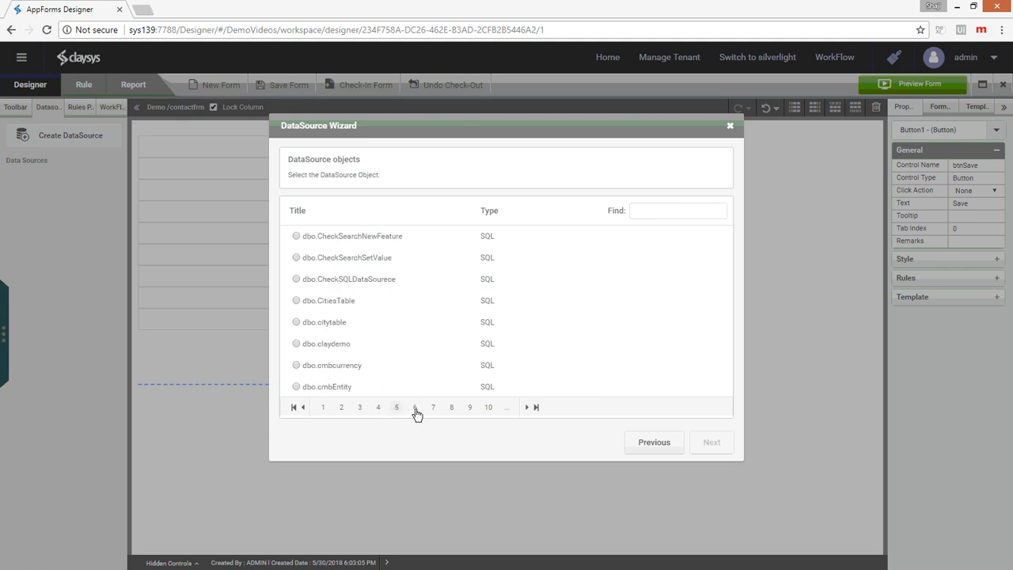
pyautogui.click(415, 407)
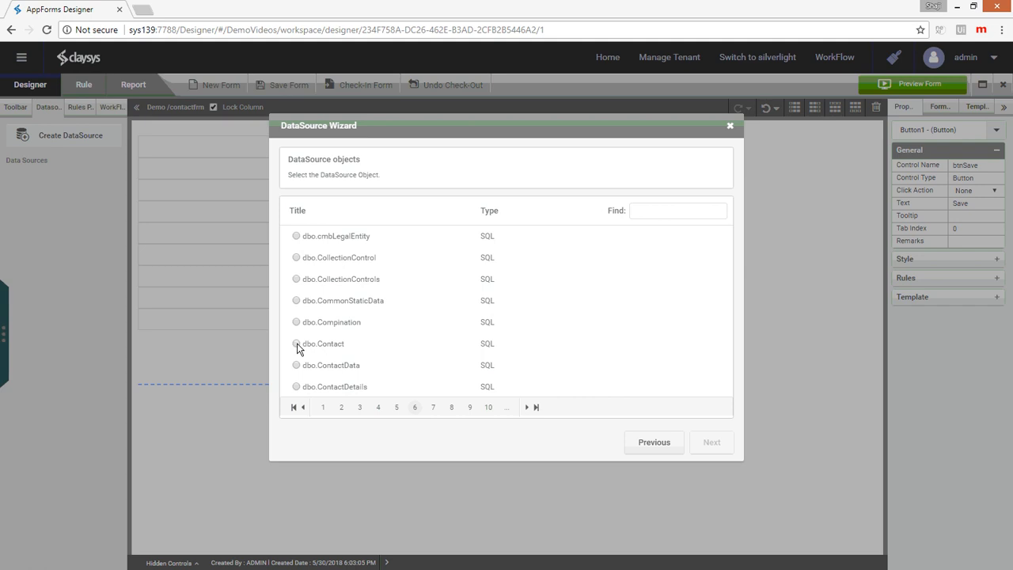
pyautogui.click(297, 343)
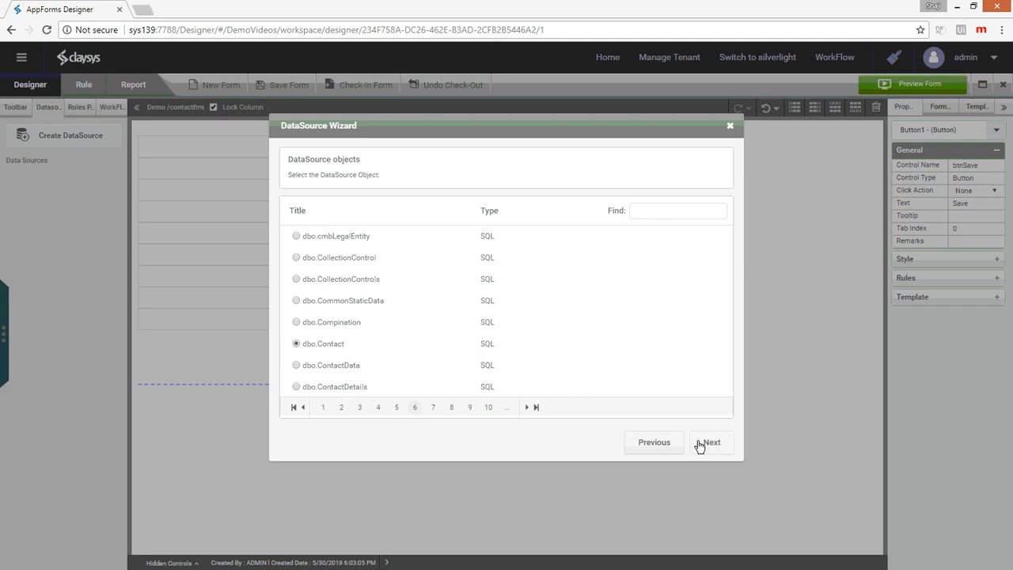
# Add an Insert command to the dbo.Contact data source
pyautogui.click(710, 441)
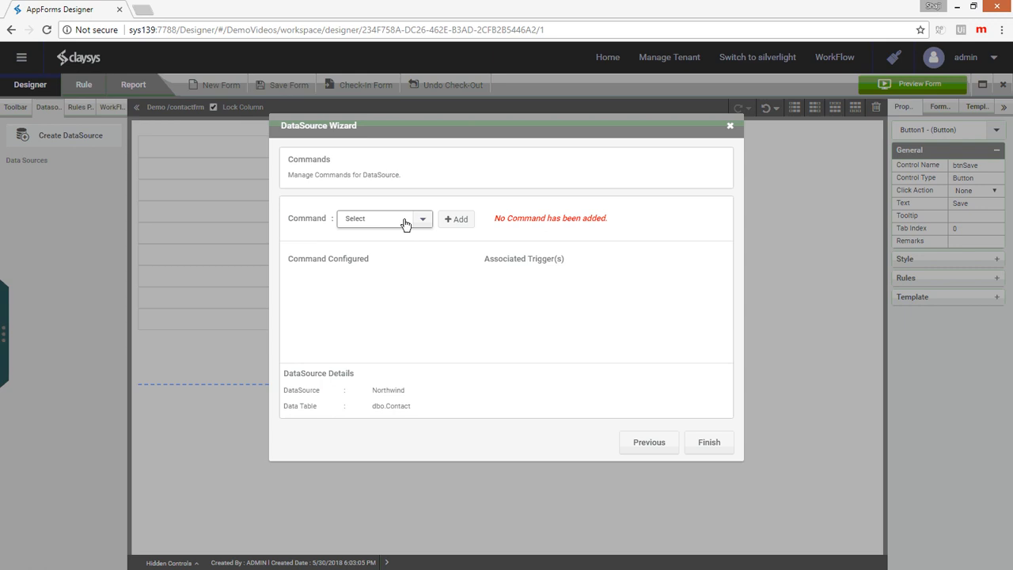
pyautogui.click(384, 218)
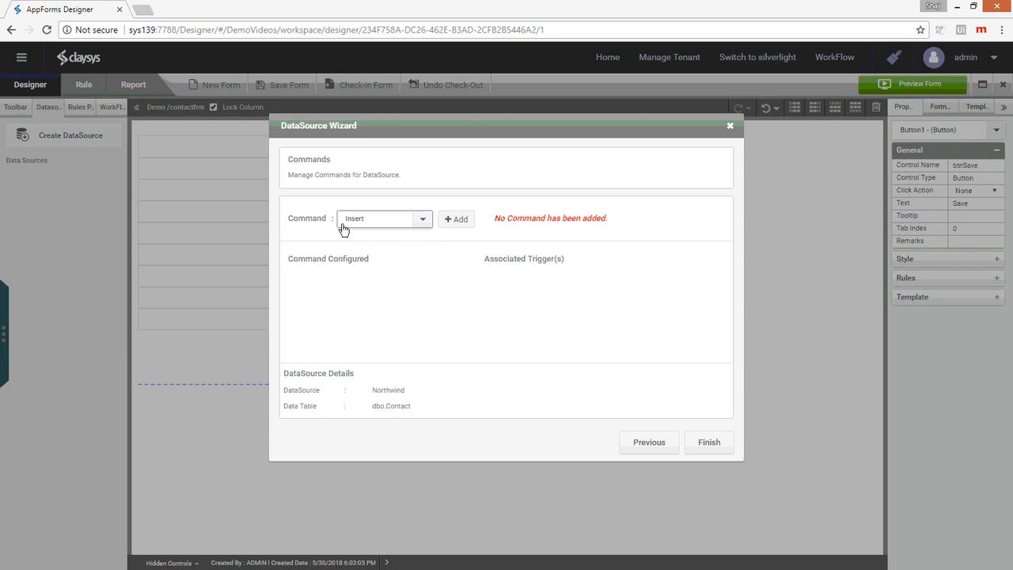
pyautogui.click(456, 218)
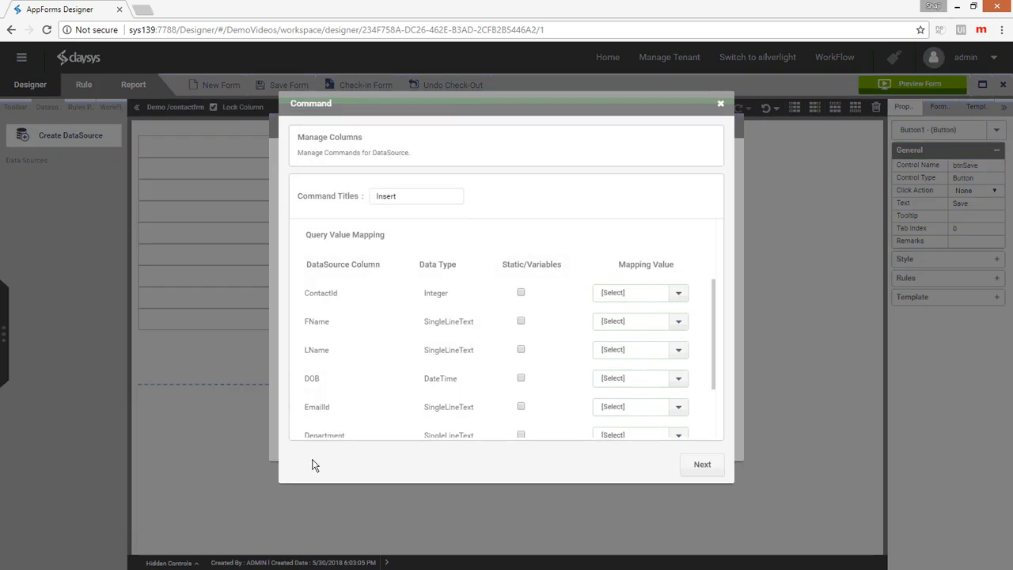
pyautogui.moveTo(365, 417)
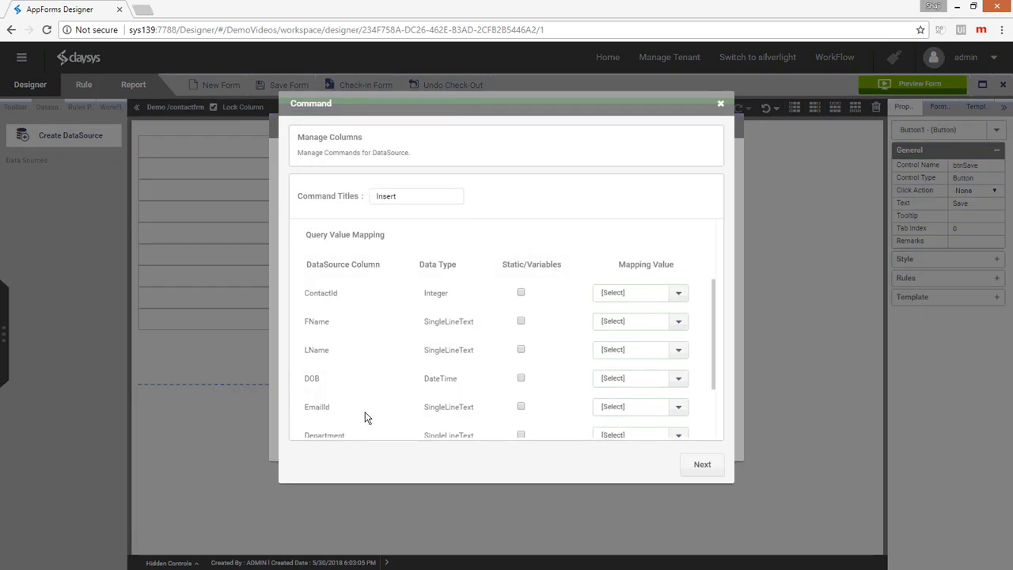
pyautogui.moveTo(430, 295)
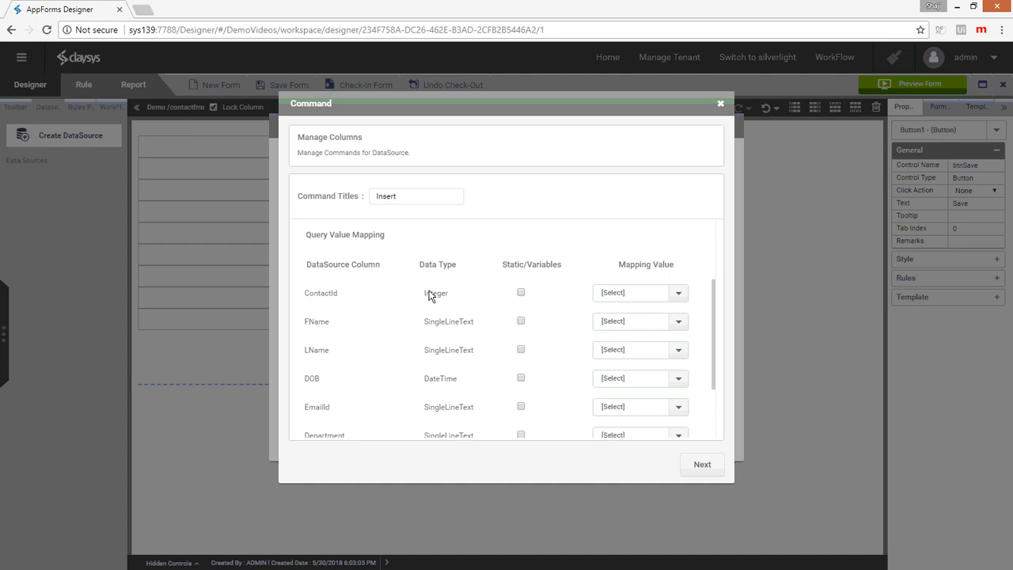
pyautogui.moveTo(589, 324)
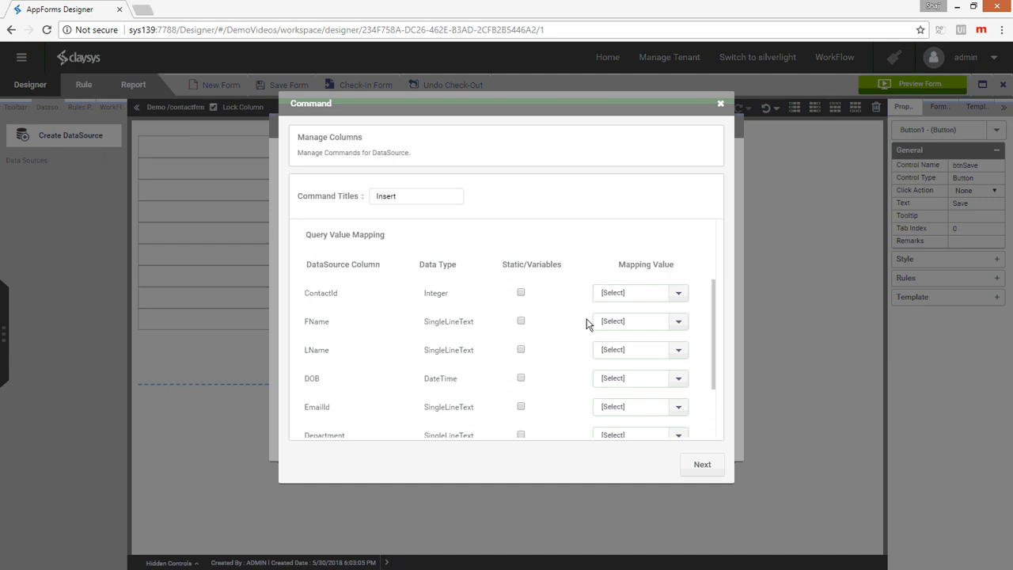
# Map ContactId, FName, LName, DOB, EmailId to txtId, txtFirstName, txtLastName, txtDOB, txtEmail
pyautogui.click(678, 293)
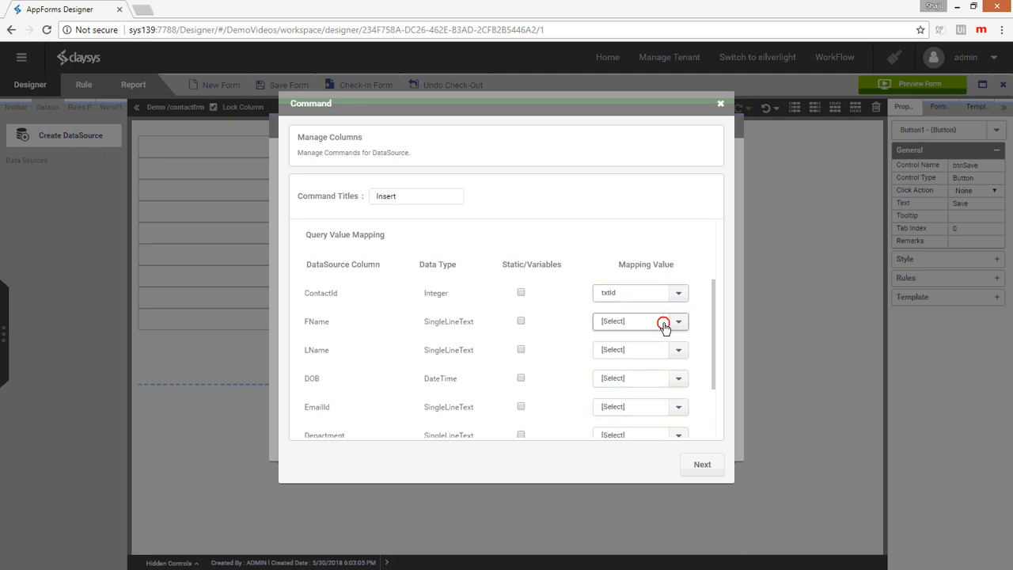
pyautogui.click(678, 321)
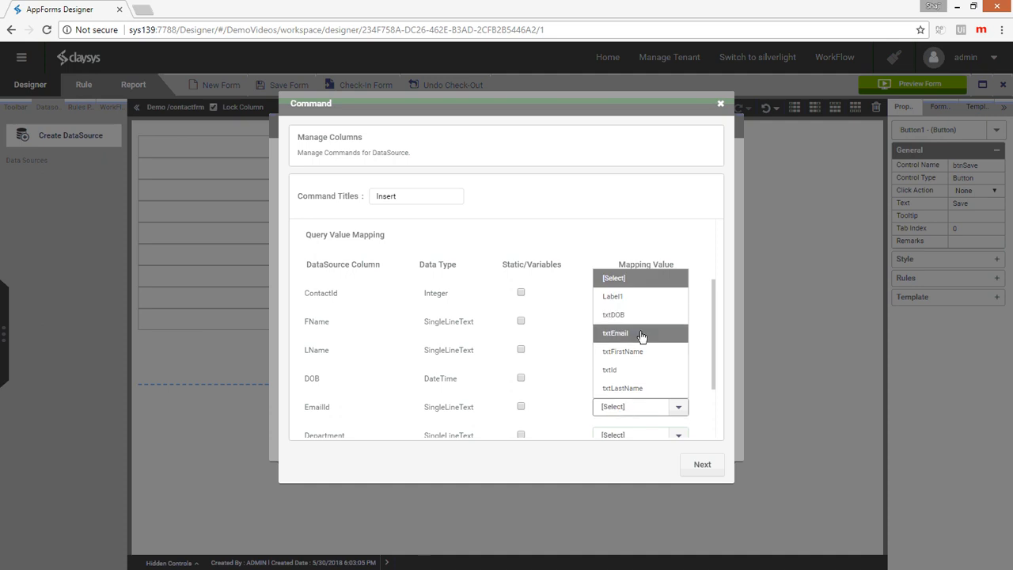
pyautogui.click(616, 332)
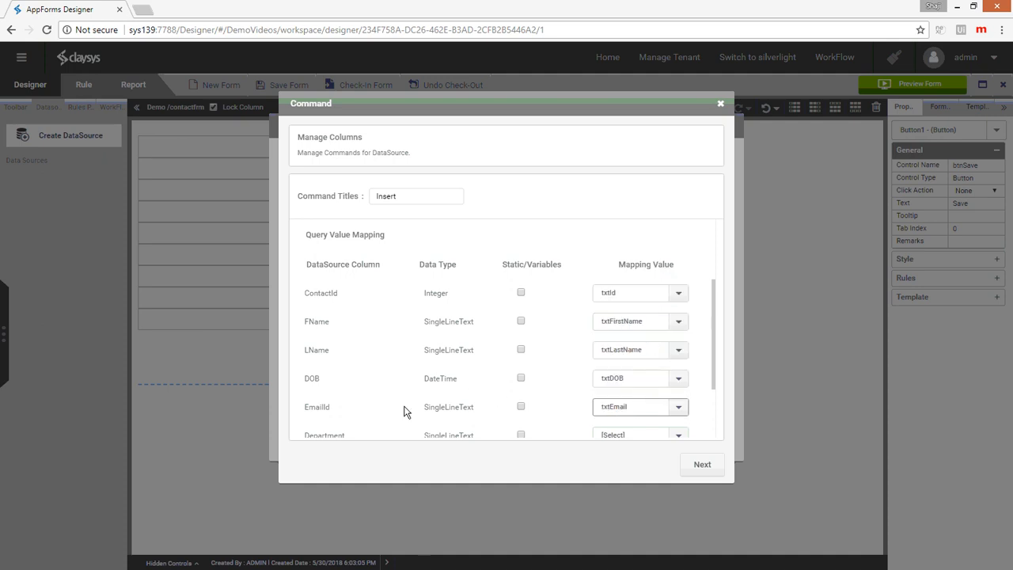
pyautogui.scroll(-3)
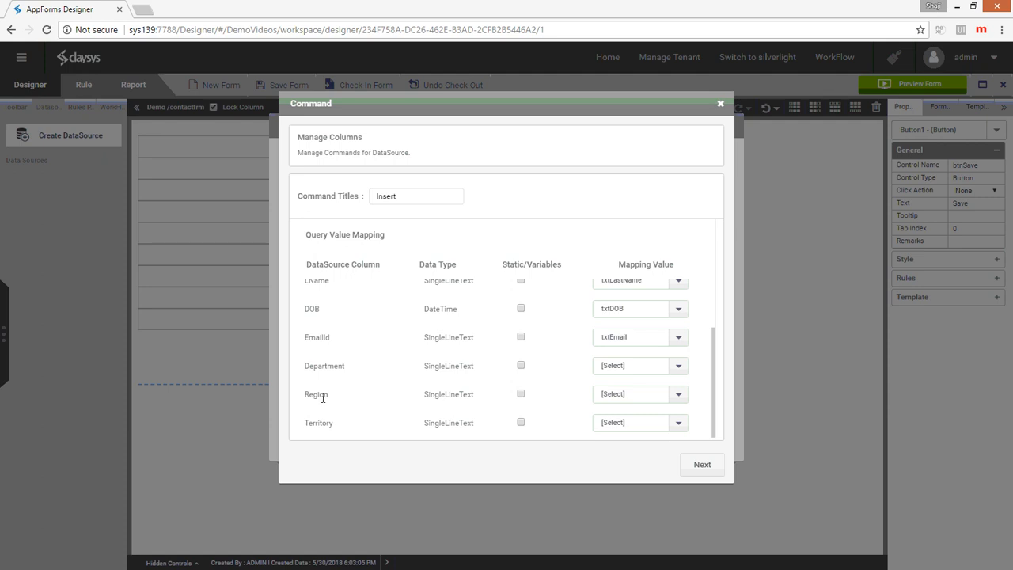
pyautogui.moveTo(328, 449)
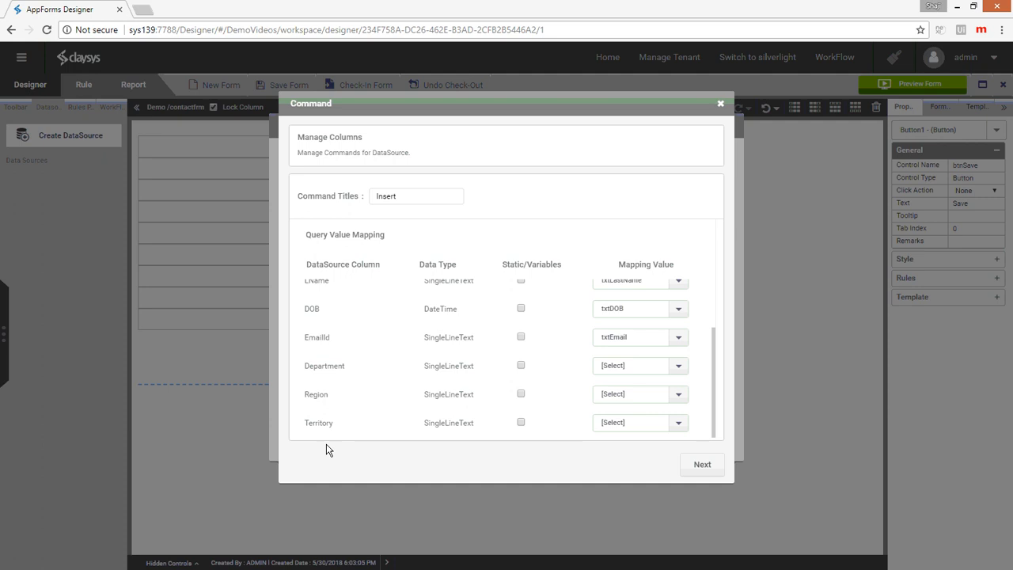
pyautogui.click(702, 464)
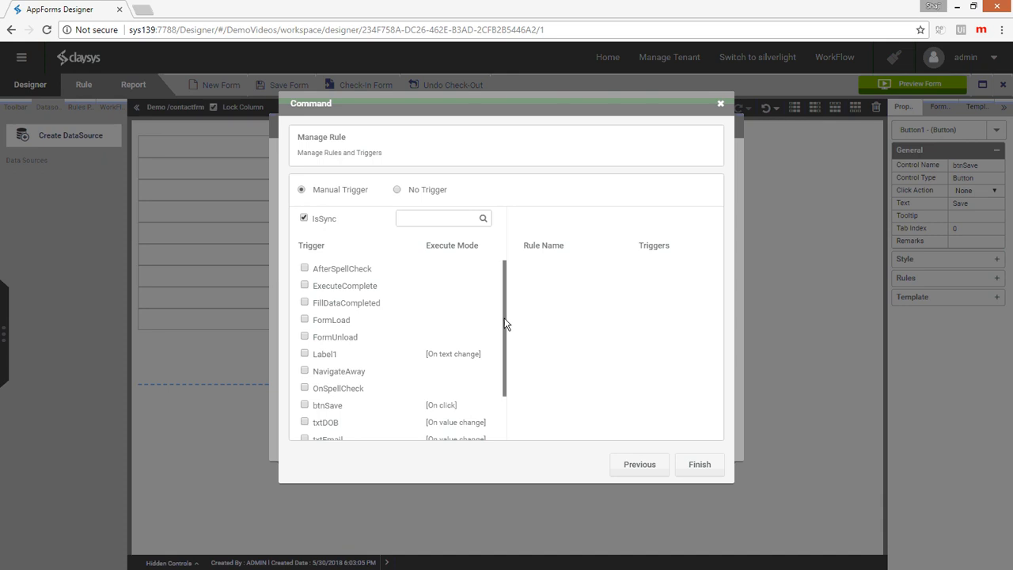
# Set btnSave as the manual trigger for the Insert command and finish
pyautogui.scroll(-3)
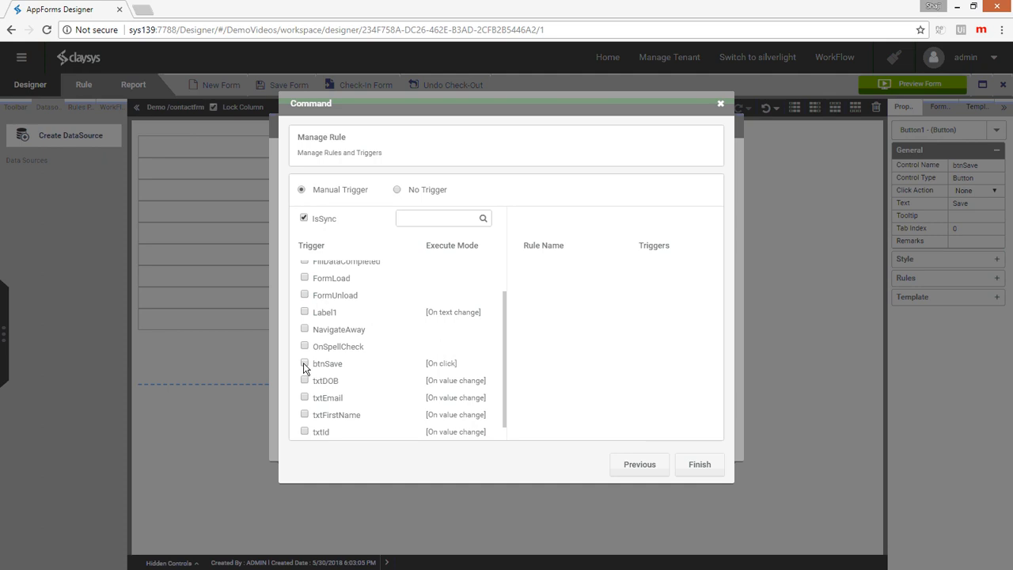
pyautogui.click(304, 363)
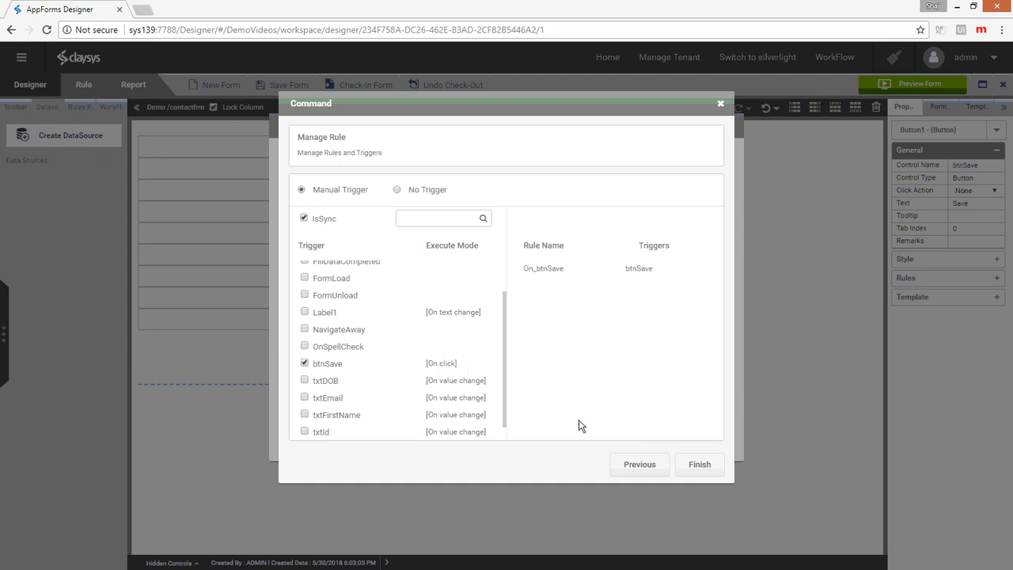
pyautogui.moveTo(331, 369)
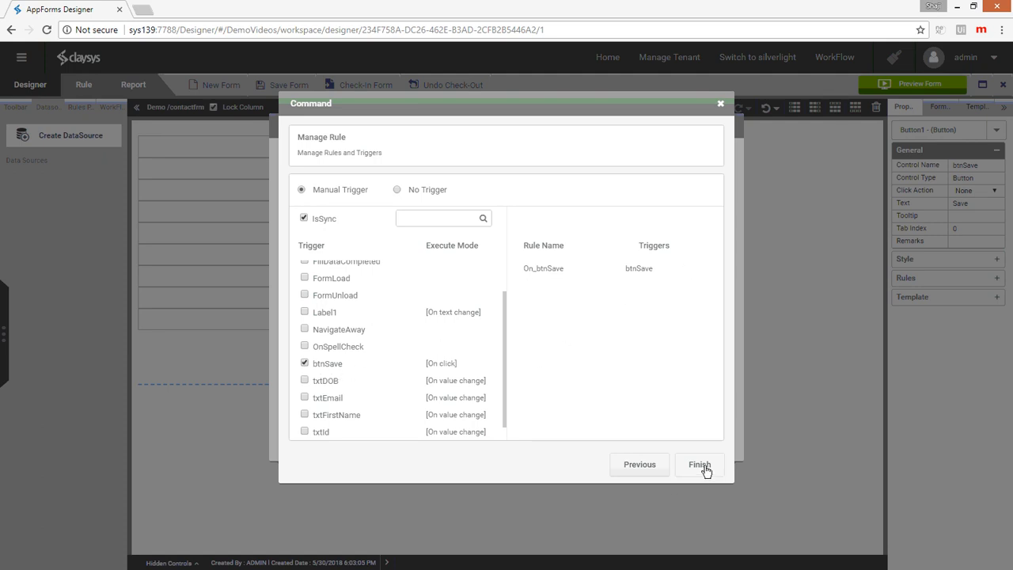
pyautogui.click(699, 464)
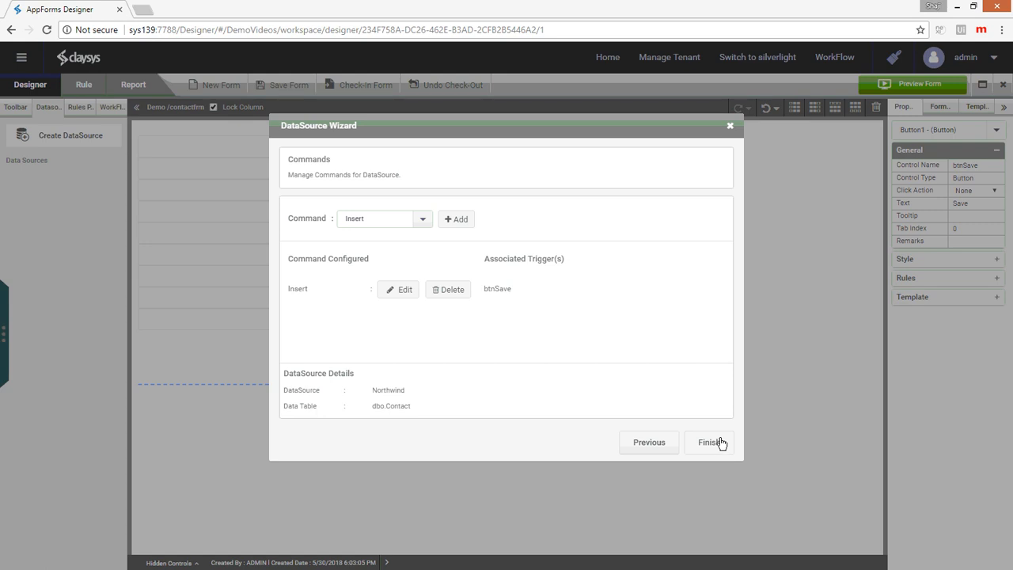
# Finish the DataSource Wizard so FormDataSource appears in the form's data sources
pyautogui.click(709, 441)
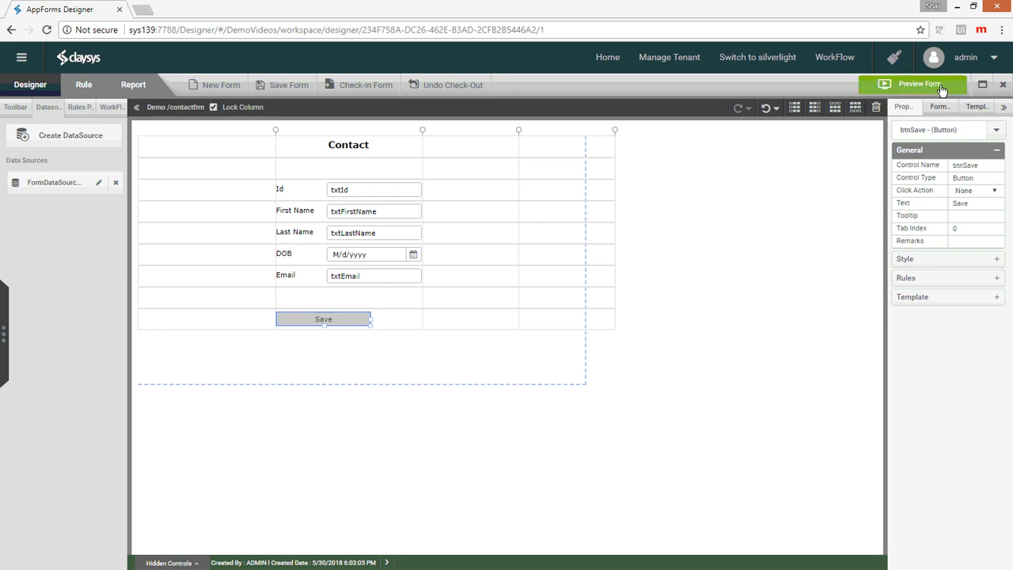
pyautogui.click(914, 84)
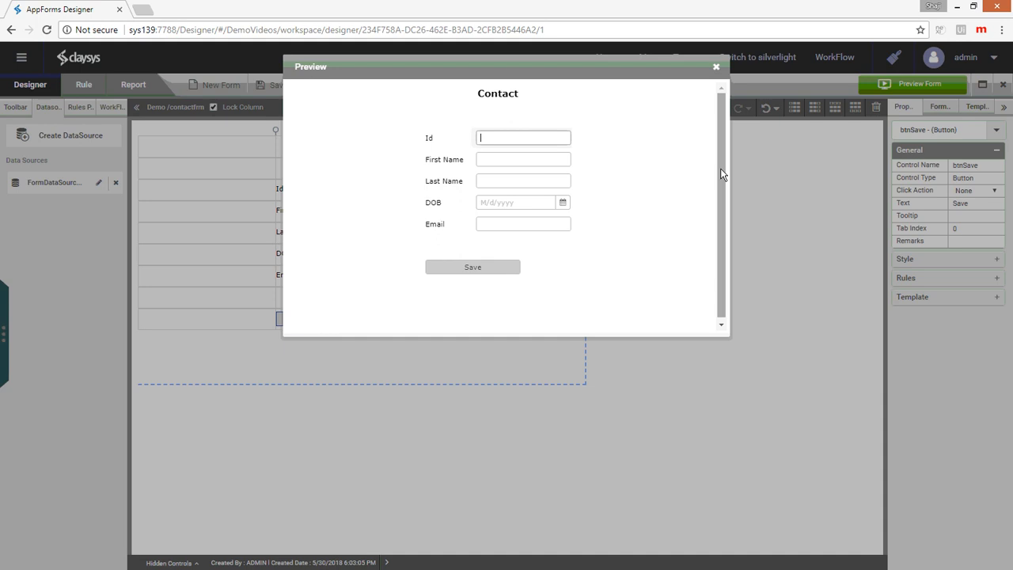
pyautogui.moveTo(449, 149)
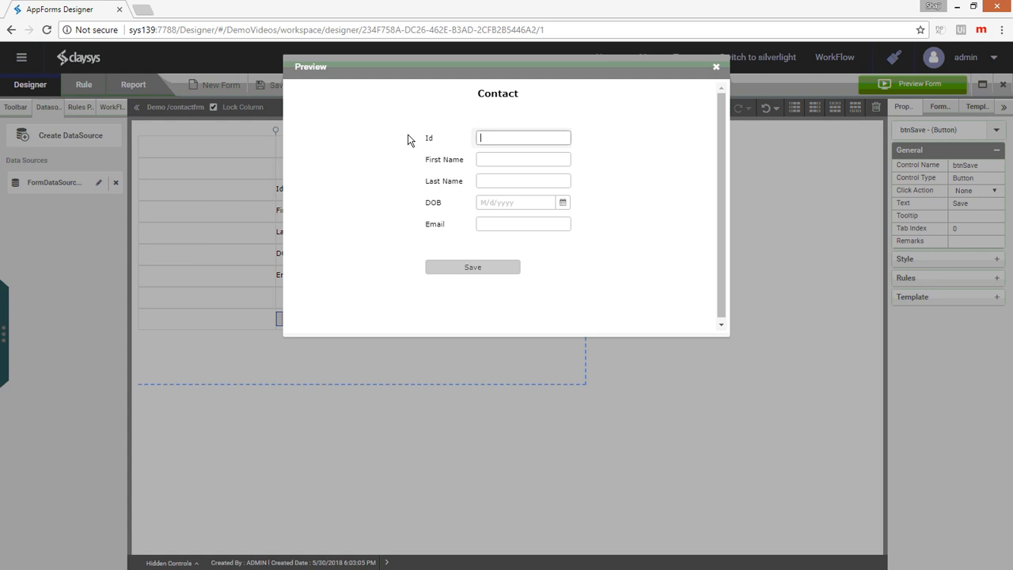
pyautogui.click(523, 159)
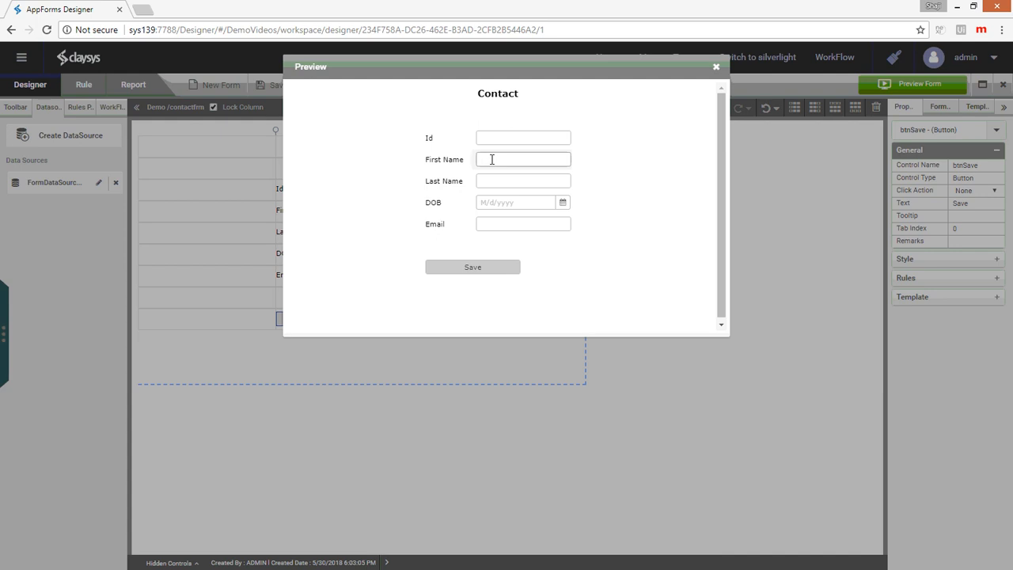
pyautogui.write('John')
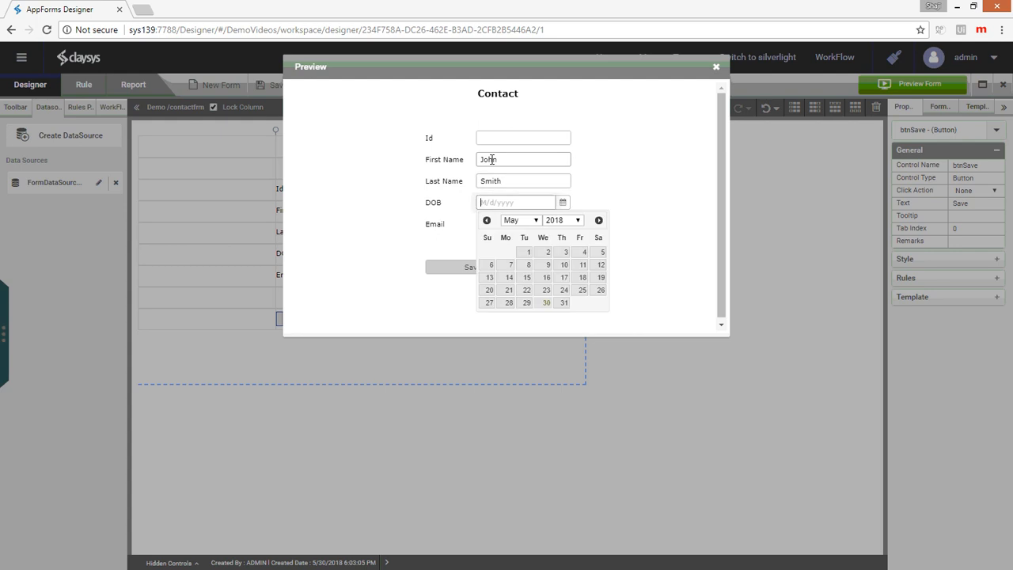
pyautogui.click(563, 220)
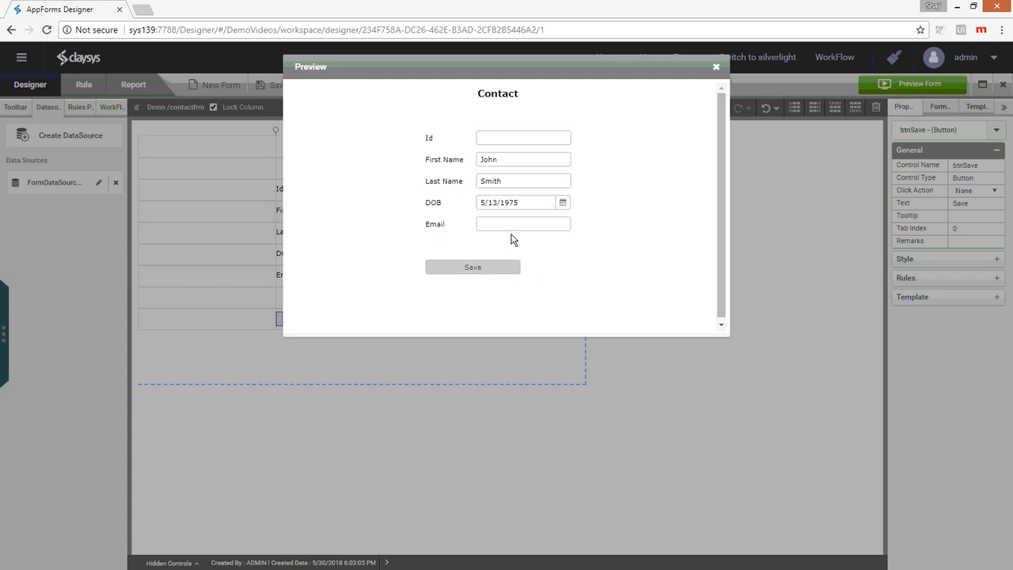
pyautogui.write('john@smith')
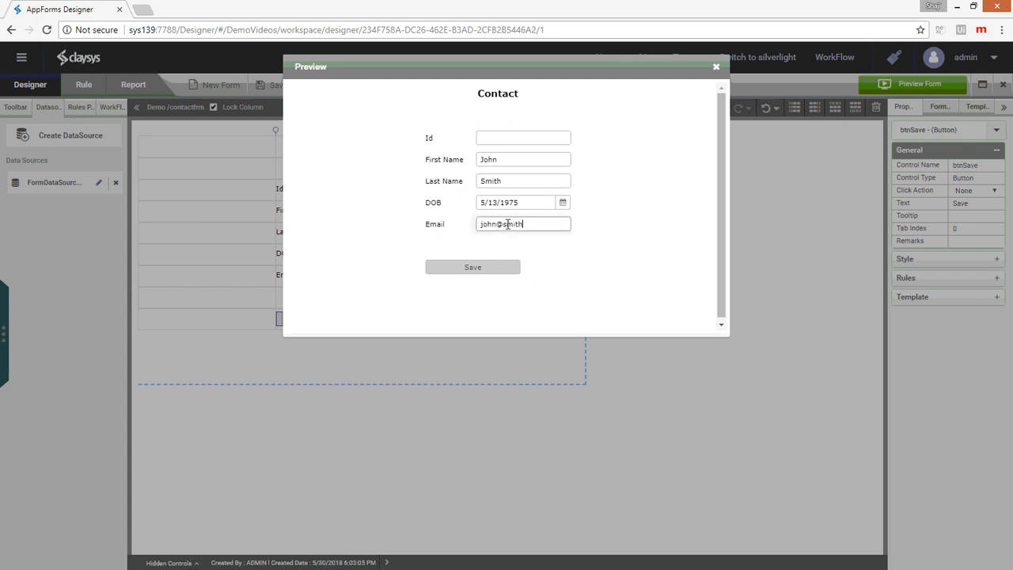
pyautogui.write('.com')
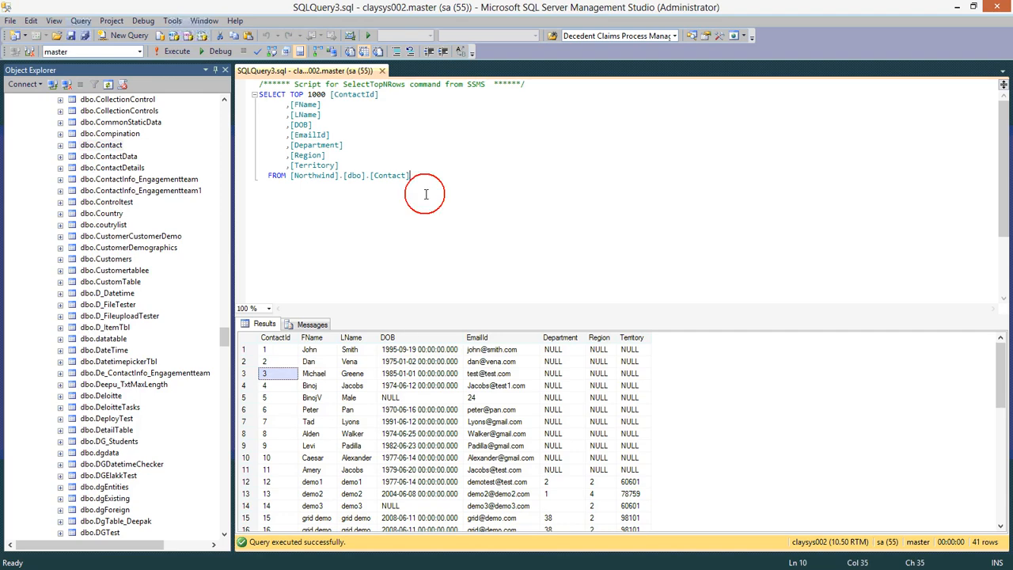
pyautogui.click(562, 409)
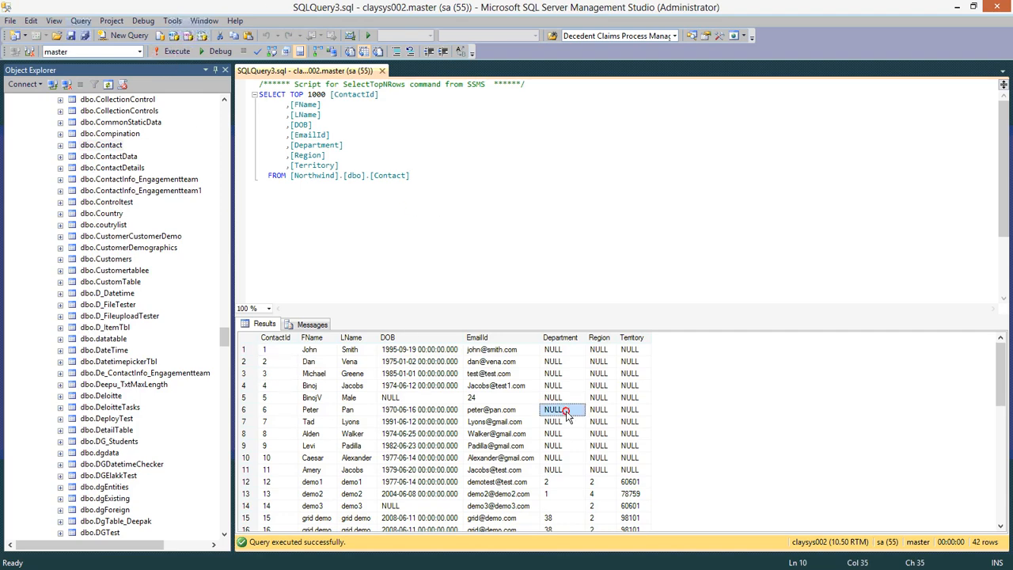
pyautogui.scroll(-3)
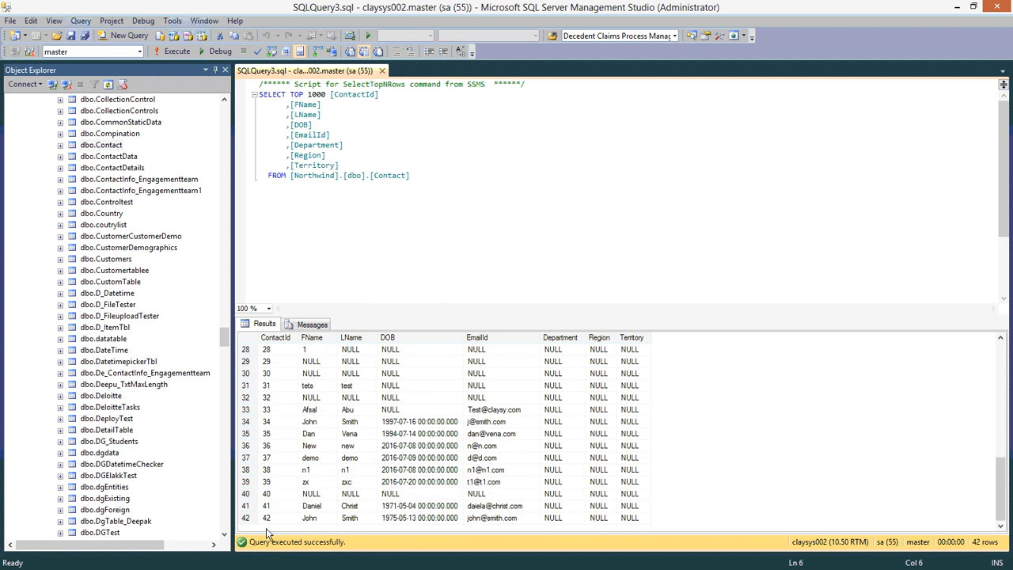
pyautogui.click(267, 518)
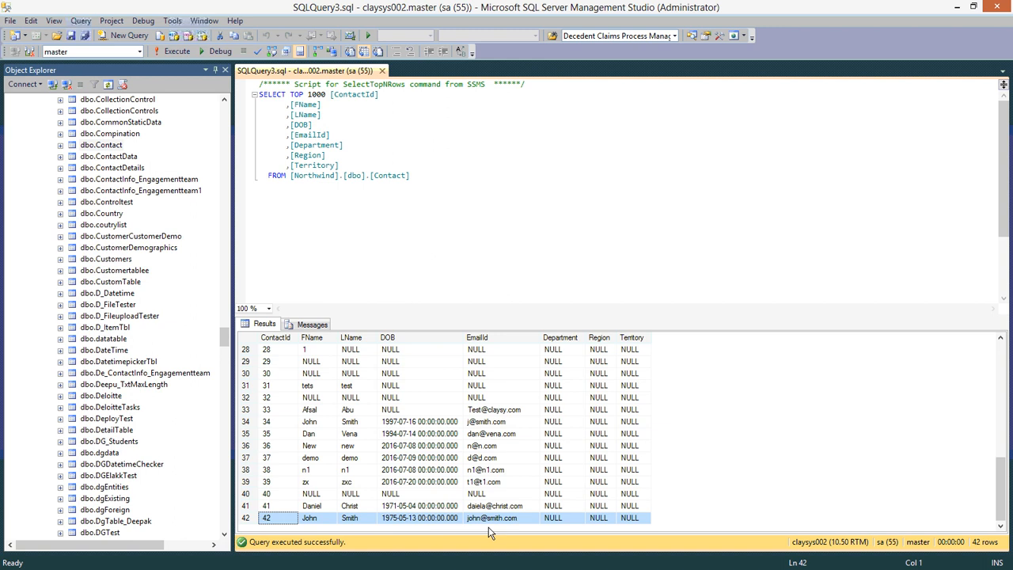
pyautogui.moveTo(254, 522)
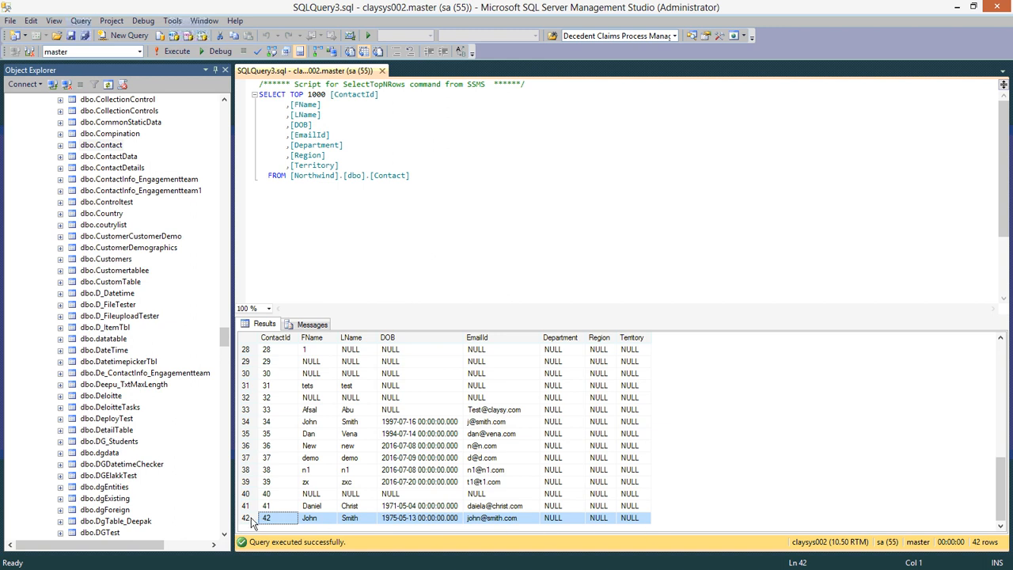